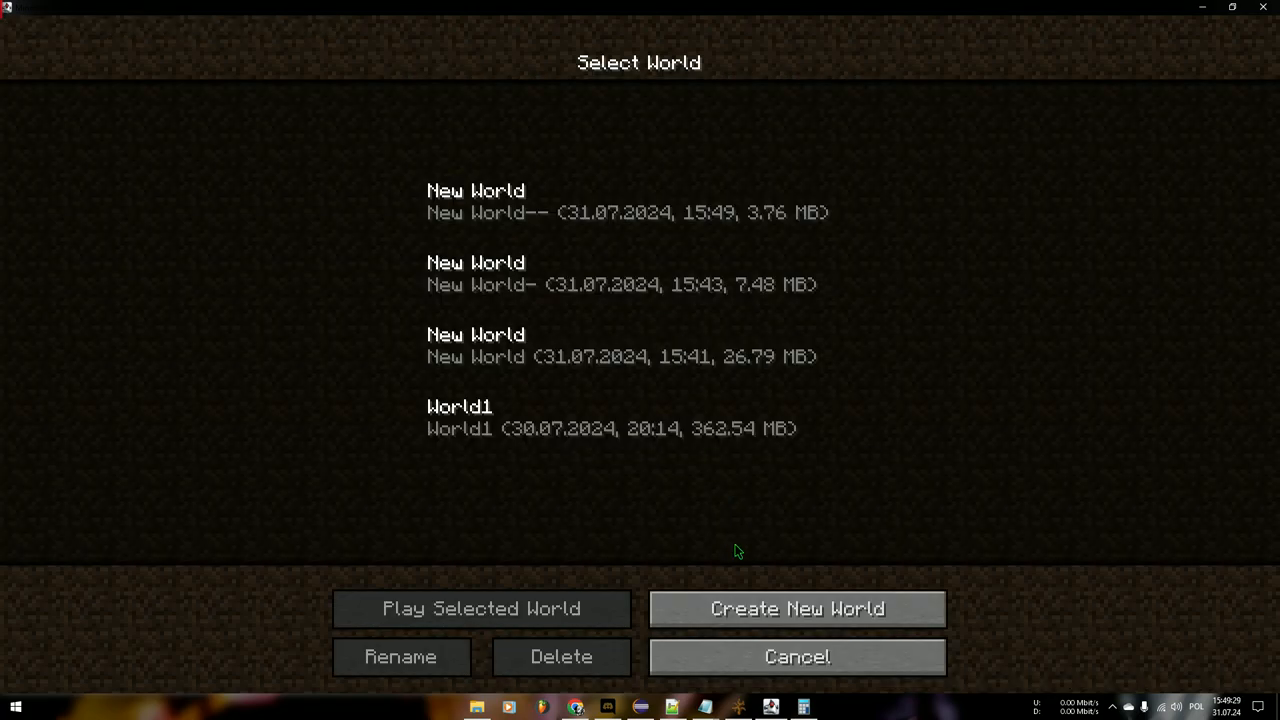
Load a saved world from the Select World screen and enter it in play
click(480, 608)
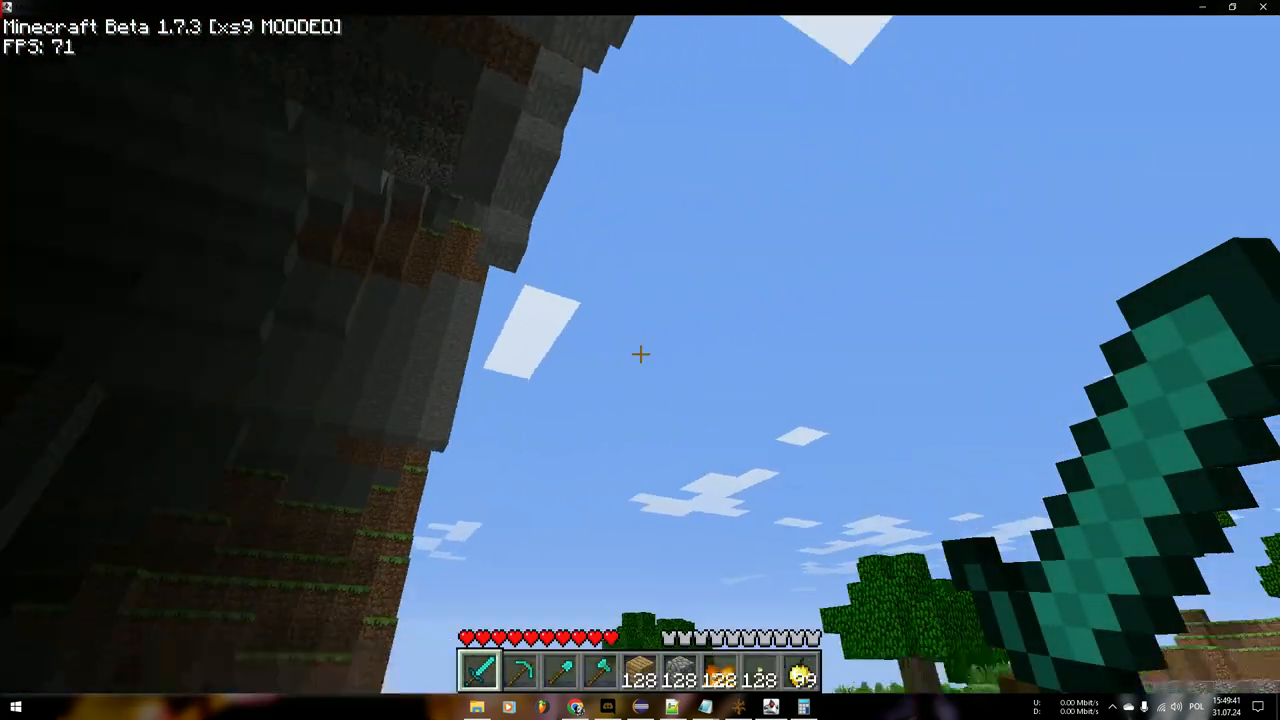
Toggle the F3 debug overlay while viewing the overhanging cliffs above the ocean
key(F3)
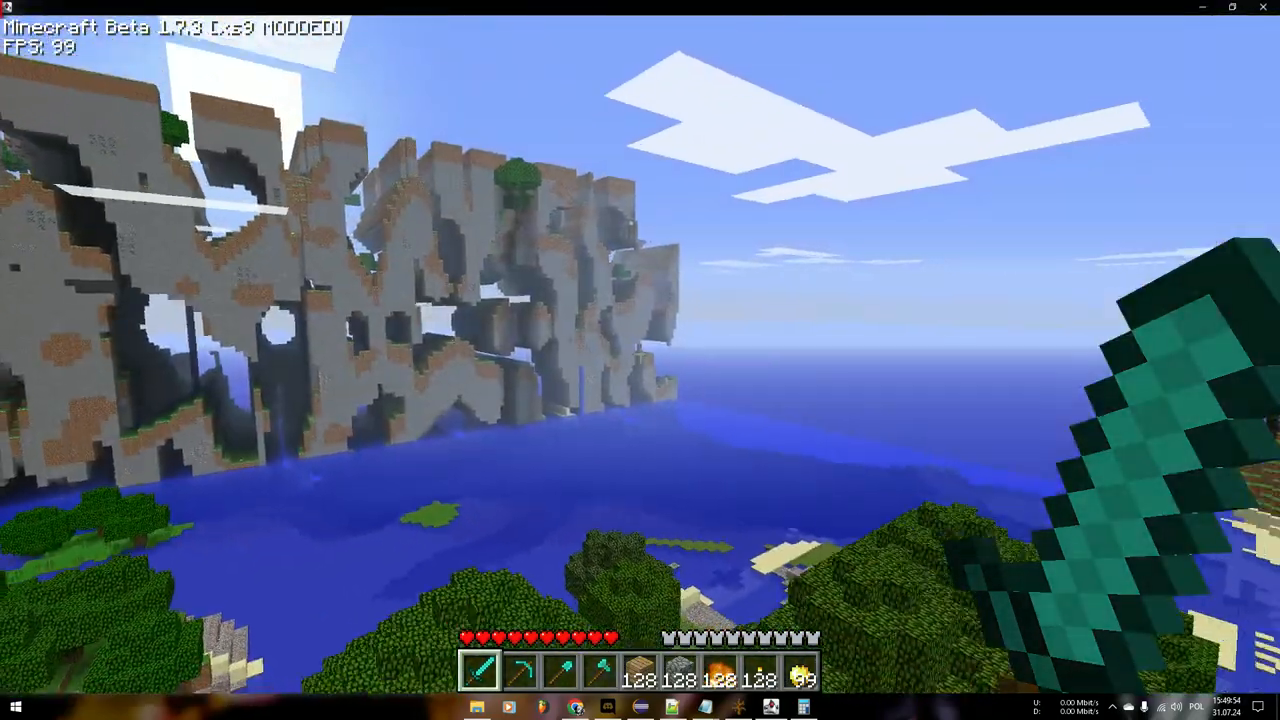
key(F3)
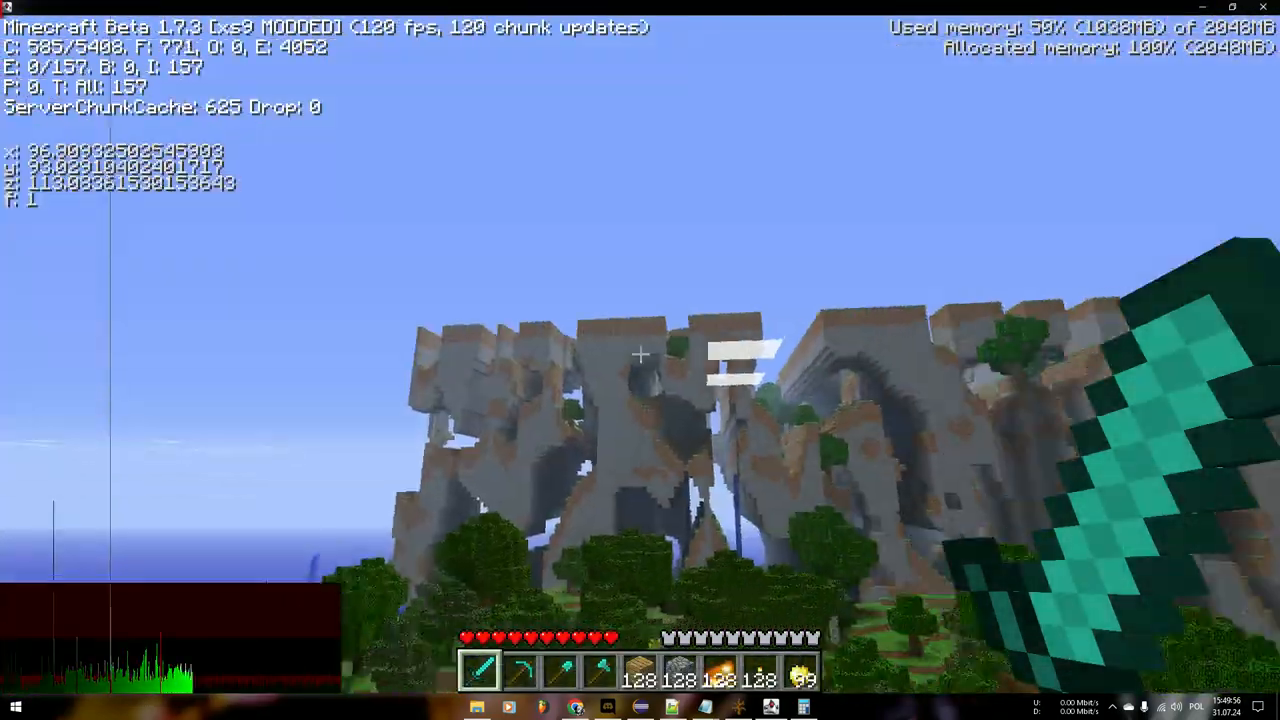